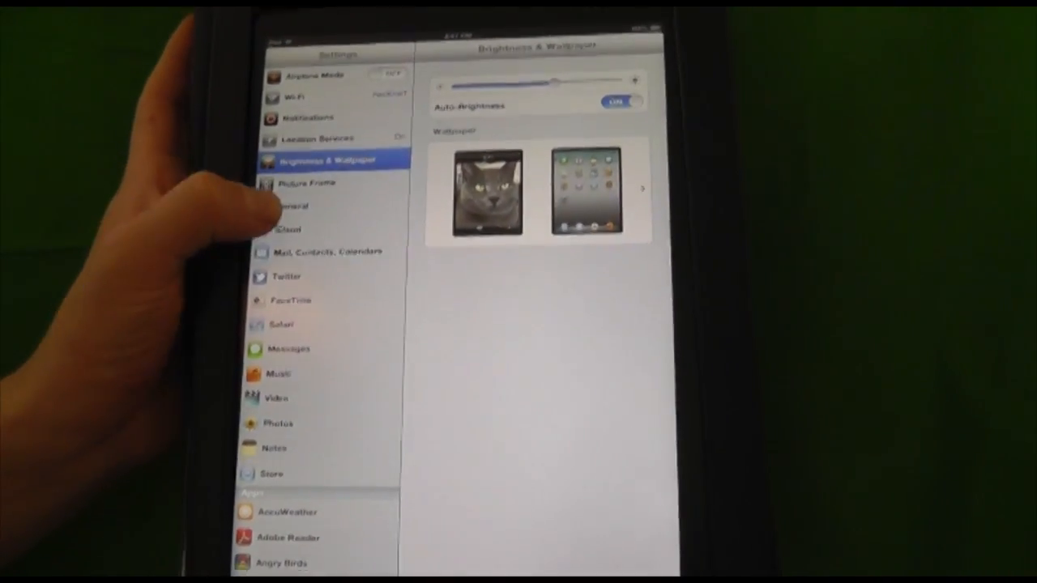
- Go to General > Software Update to find iOS 6 (760 MB)
click(291, 206)
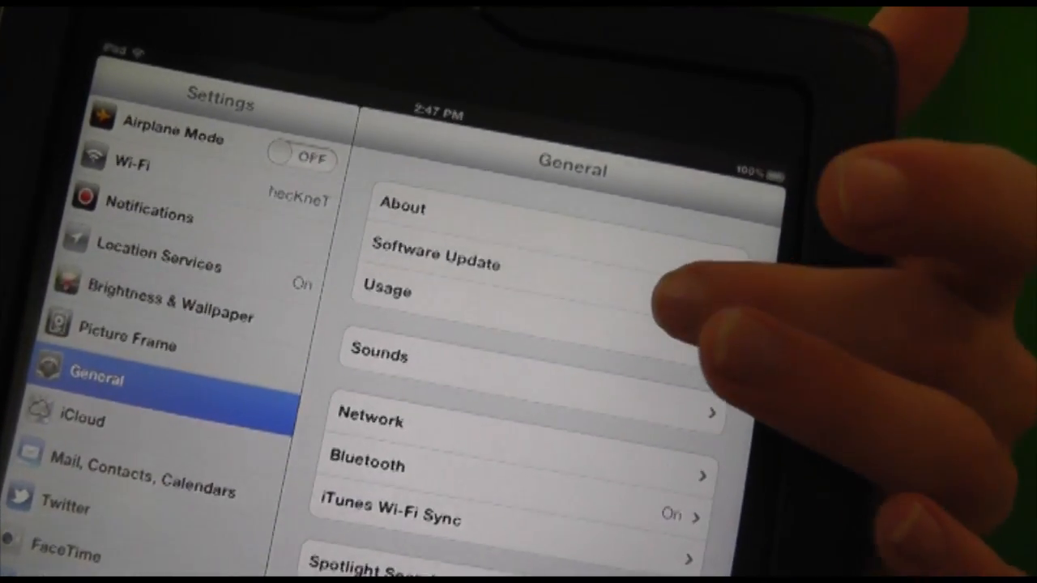
click(435, 263)
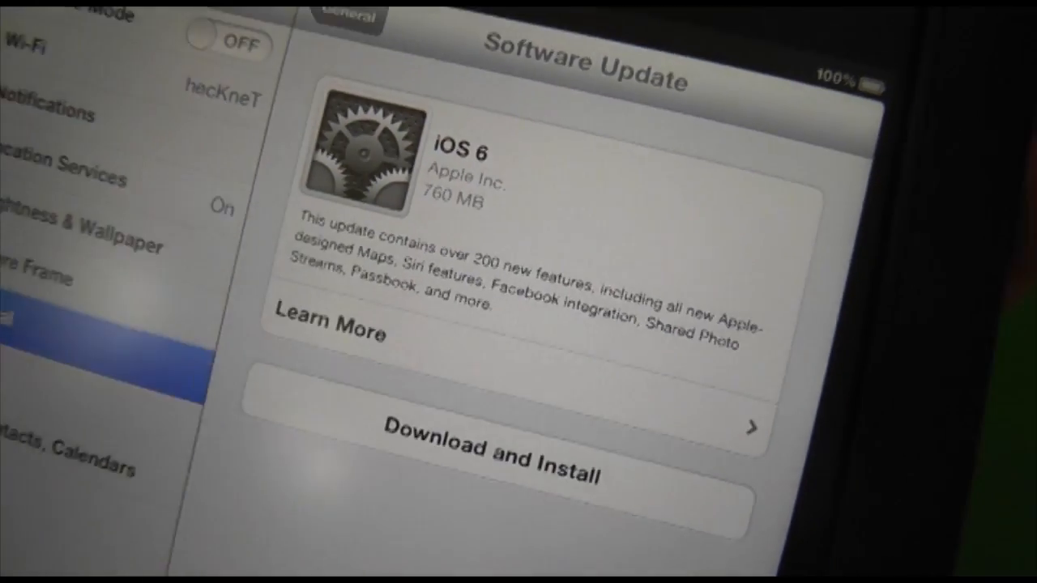
- Start the iOS 6 Download and Install, agree to the terms, and dismiss the power alert
click(490, 404)
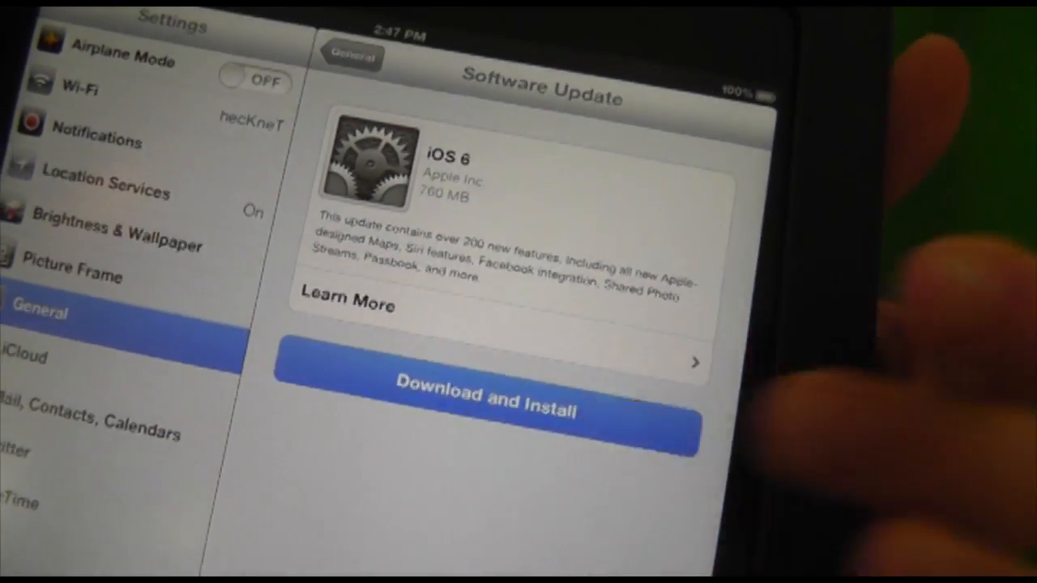
click(497, 403)
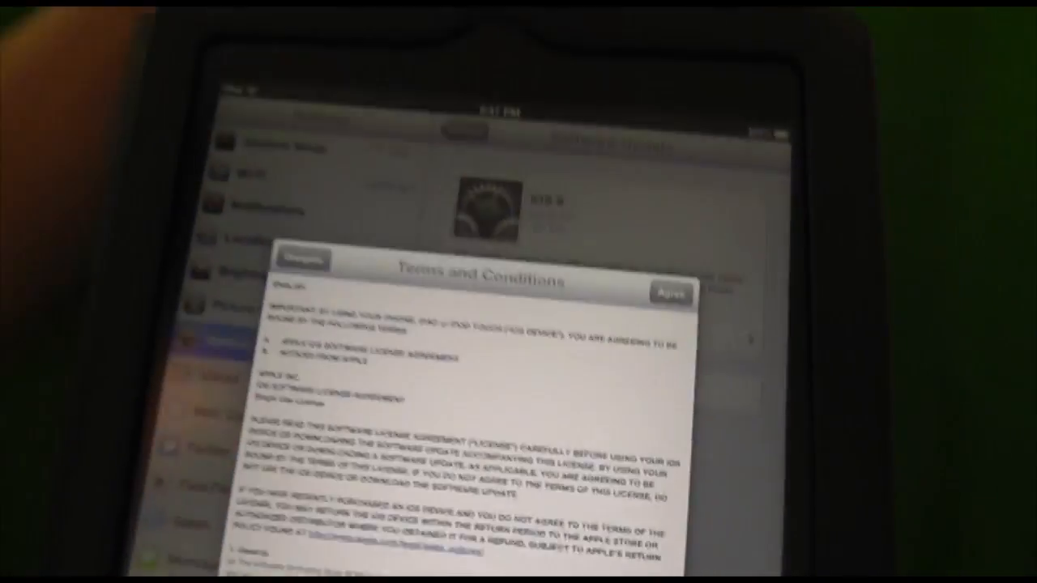
click(671, 293)
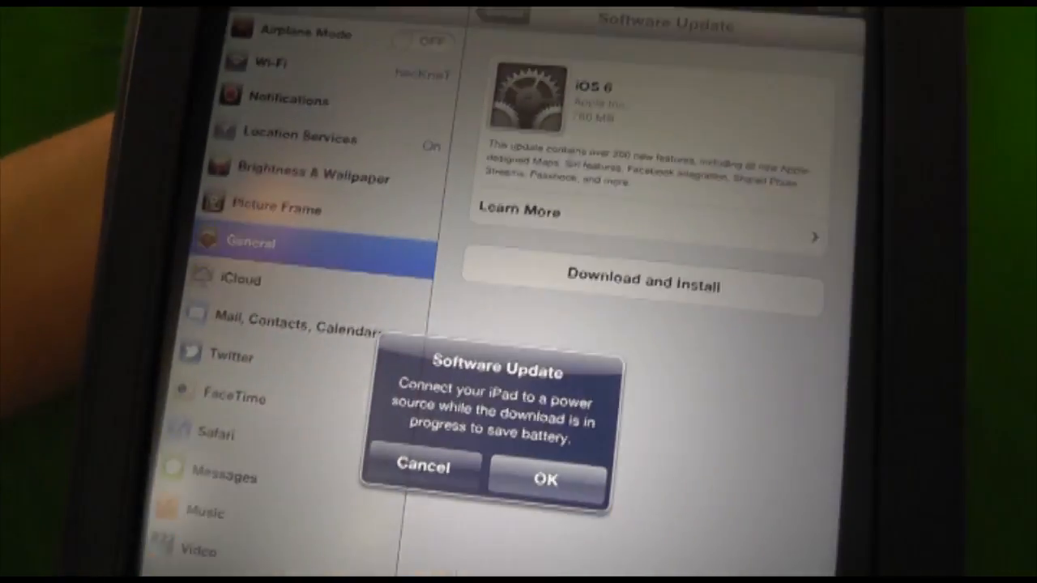
click(546, 479)
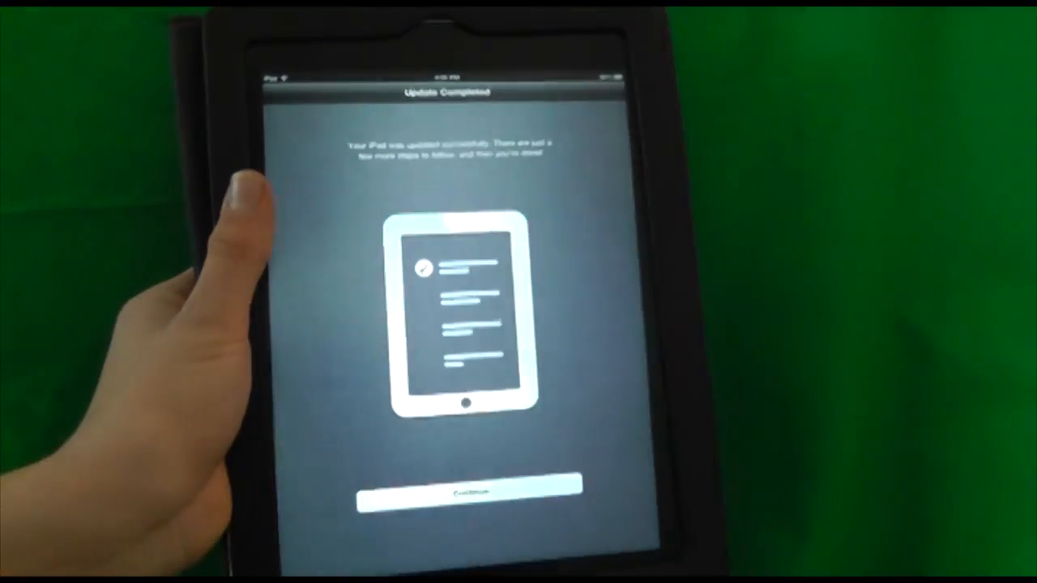
- Continue past the Update Completed screen to the iCloud terms page
click(460, 494)
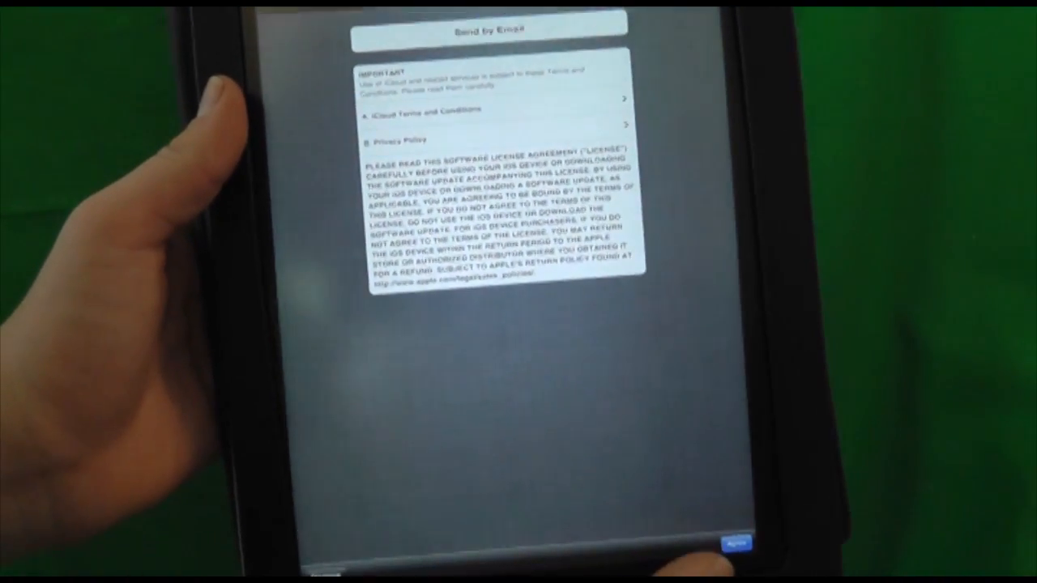
- Agree to the iCloud terms, confirm, and tap Start Using iPad
click(734, 542)
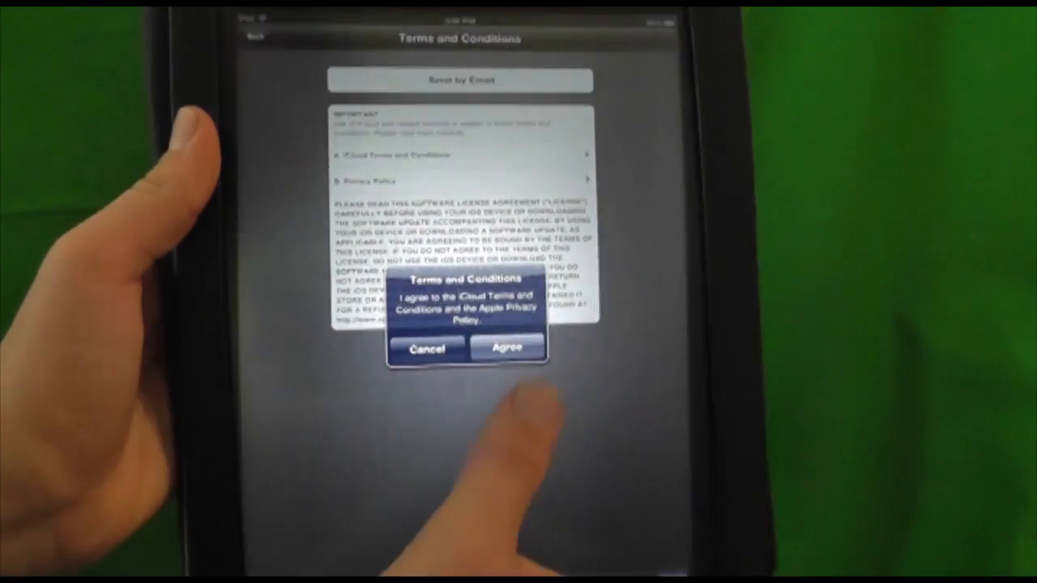
click(507, 347)
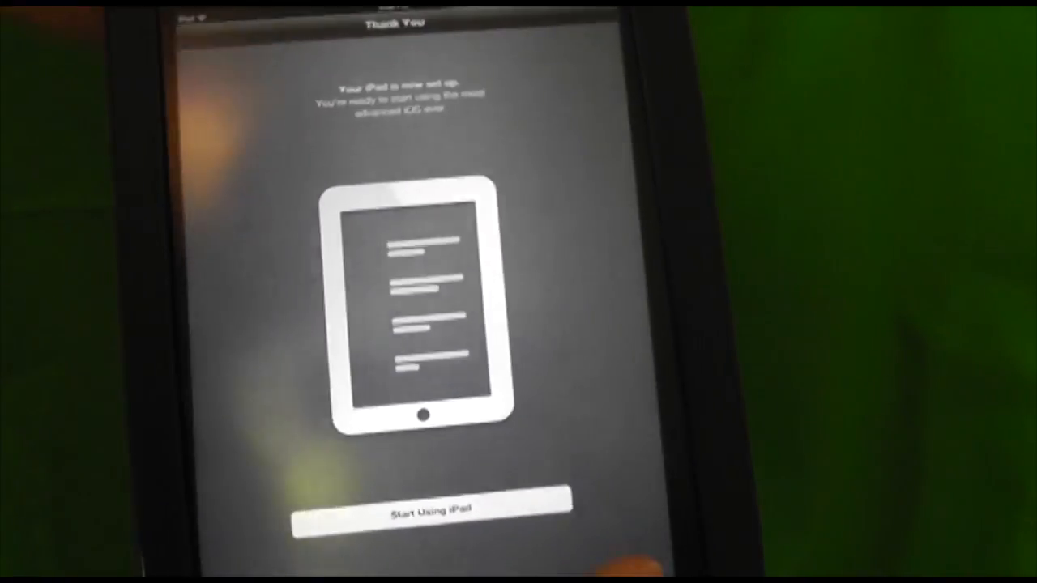
click(434, 510)
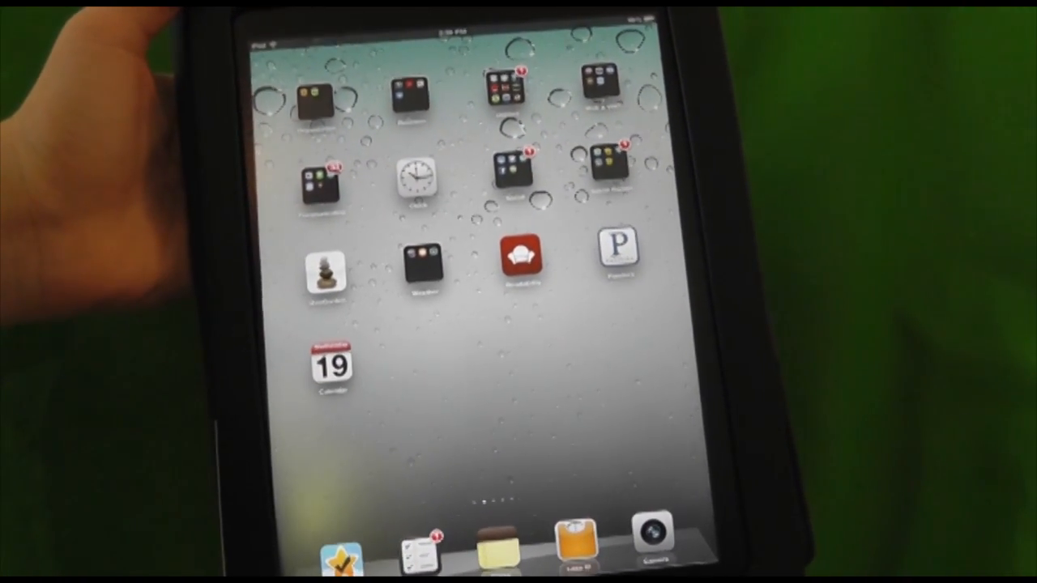
- Hold the Home button to bring up Siri's 'What can I help you with?' screen
click(496, 549)
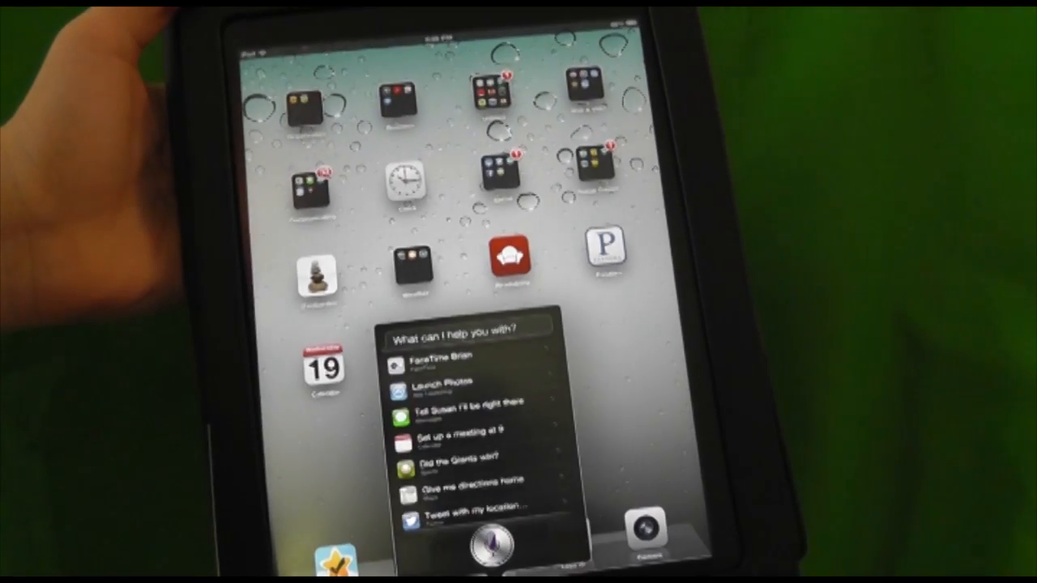